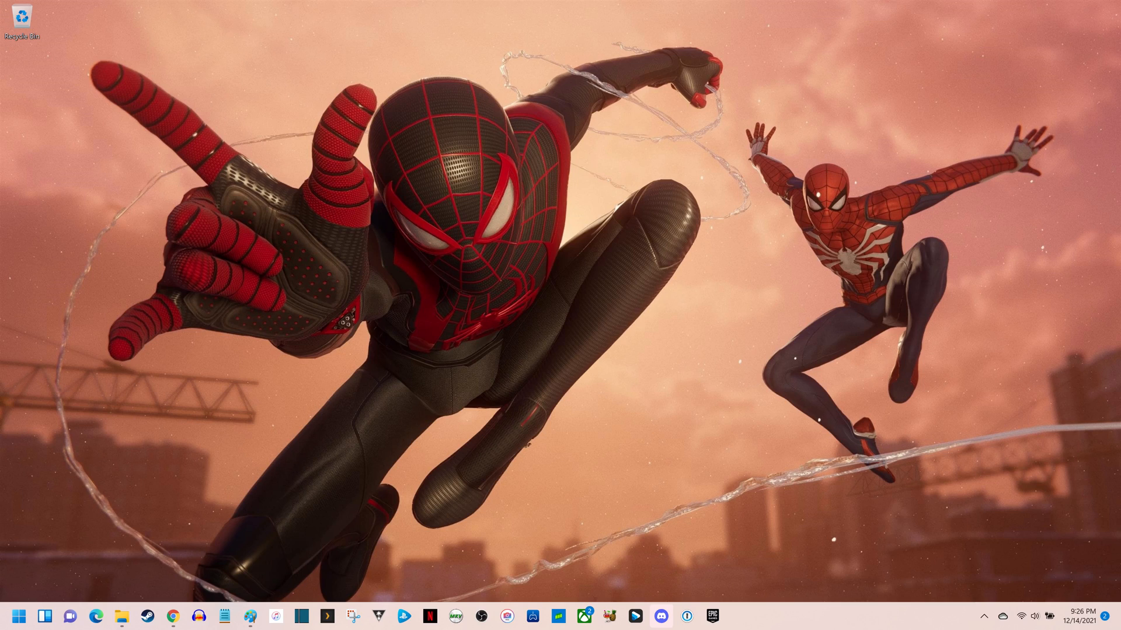
Open Windows Settings with Win+I and go to Bluetooth & devices.
key(Win+i)
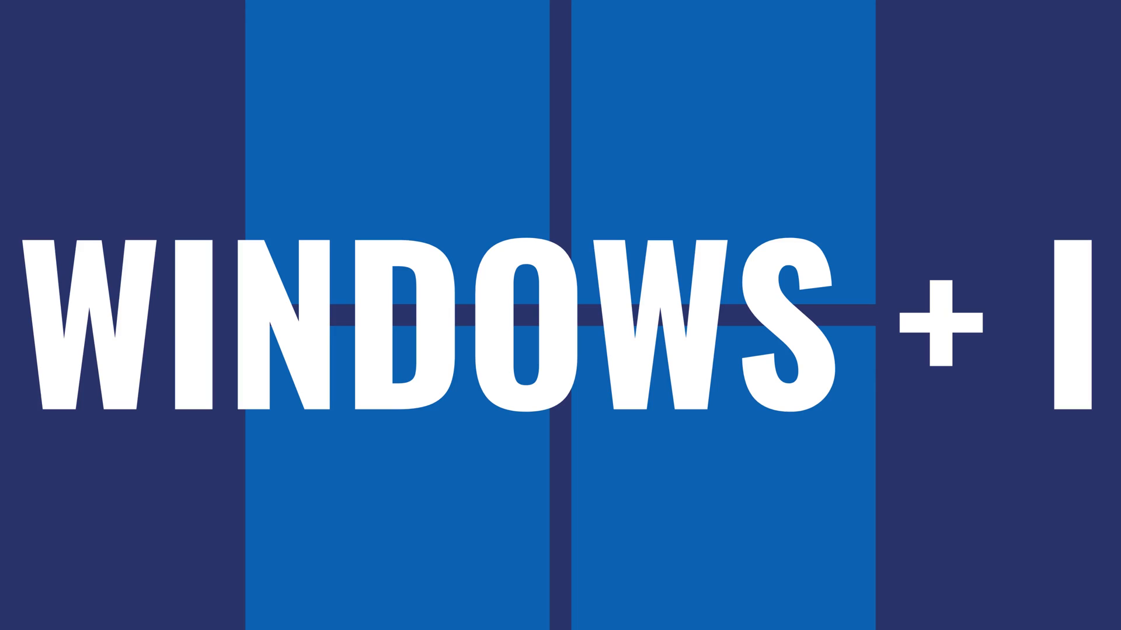
key(Win+i)
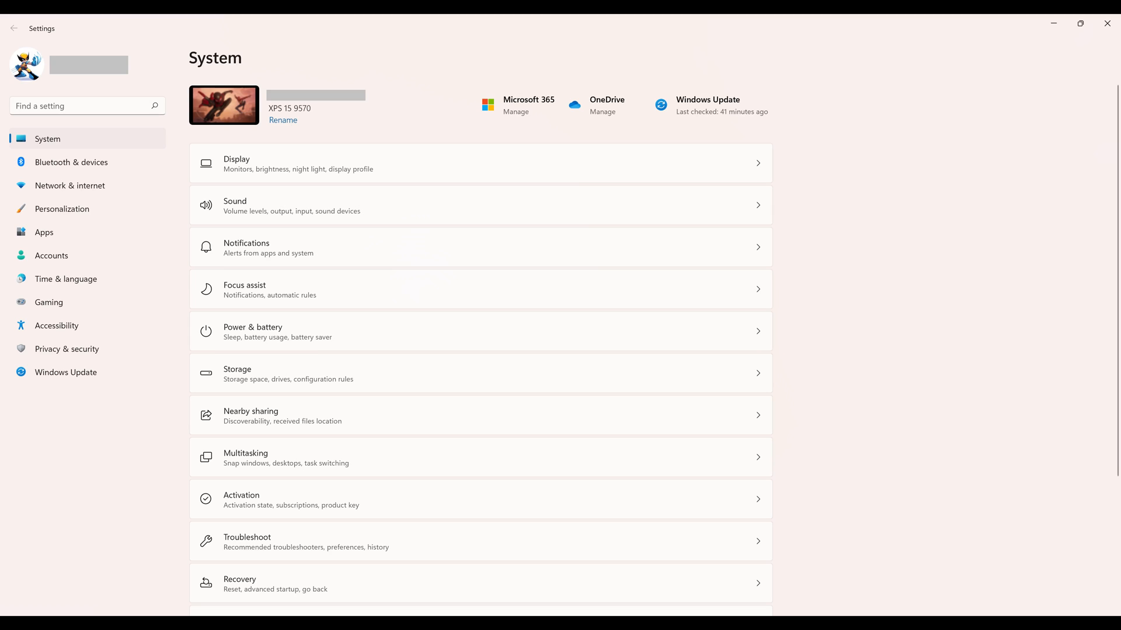
mouse_move(70, 162)
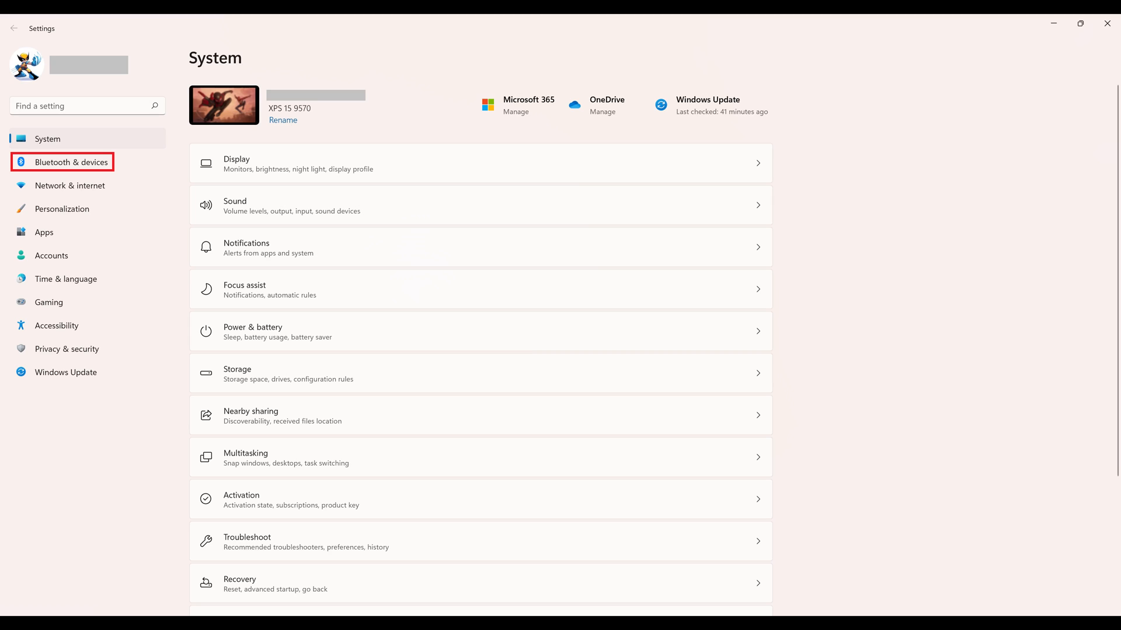
click(70, 162)
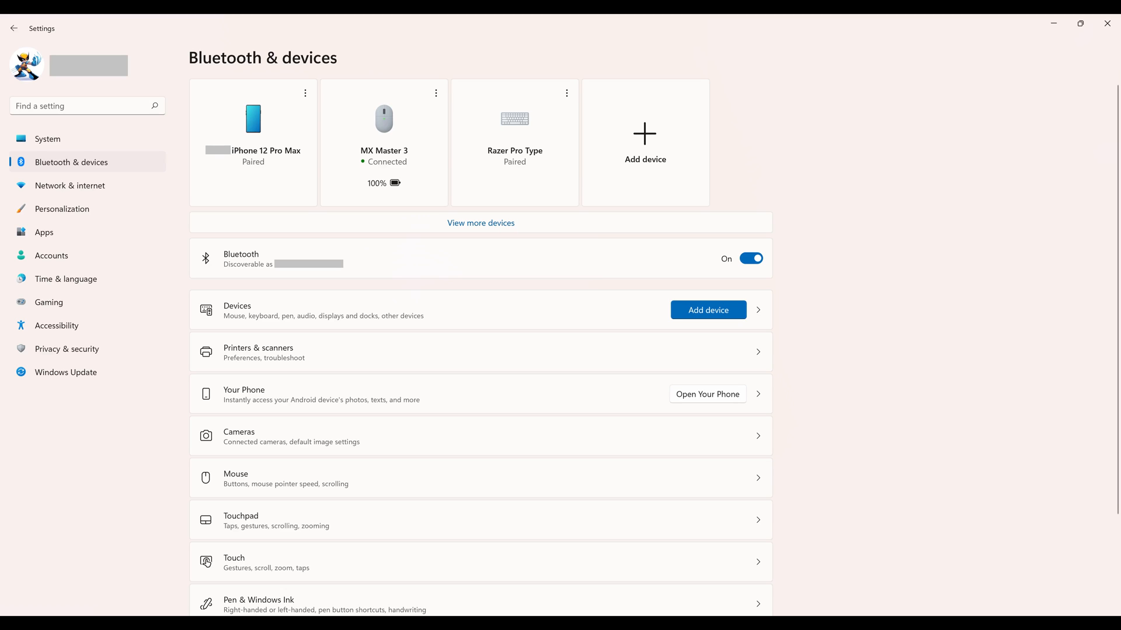
Scroll down the Bluetooth & devices page to find the Touchpad entry.
scroll(down, 3)
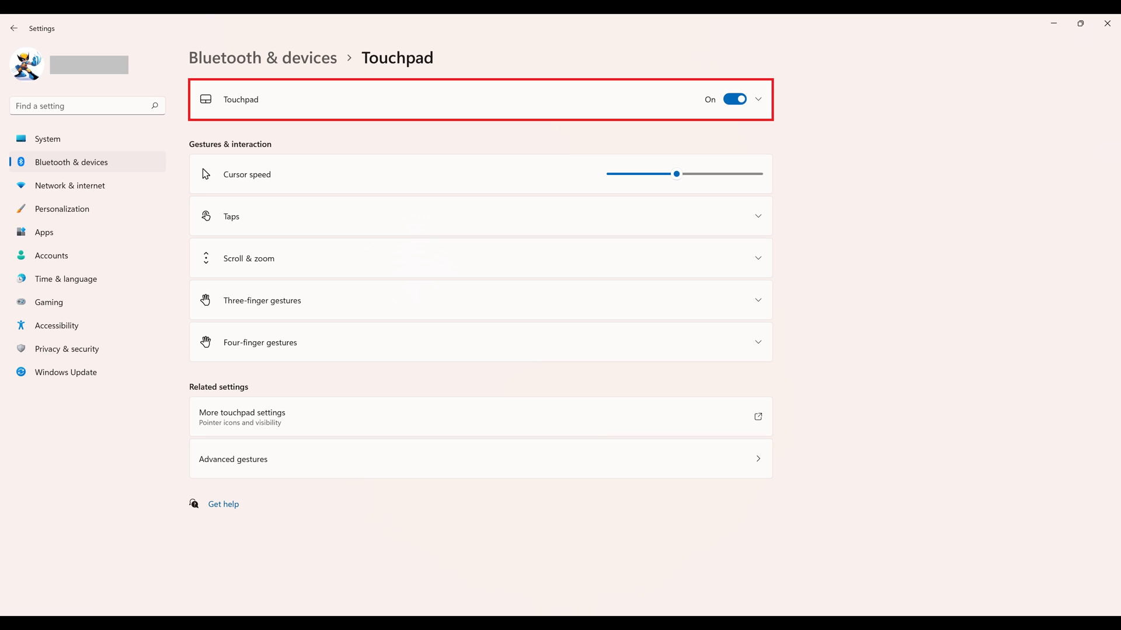
Switch the Touchpad toggle Off.
click(733, 98)
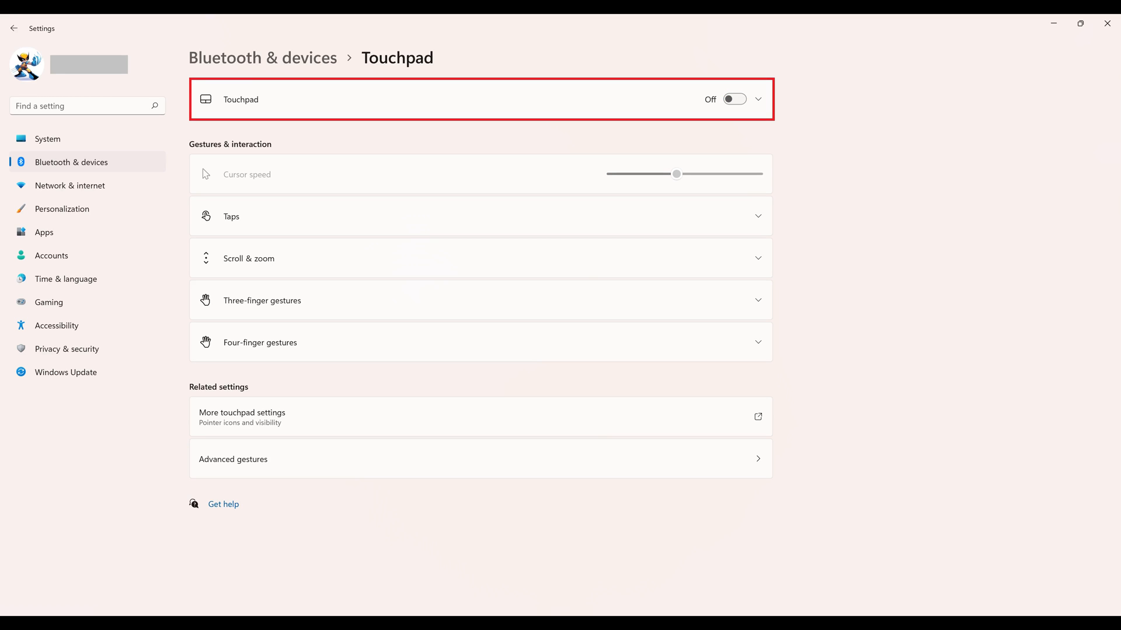